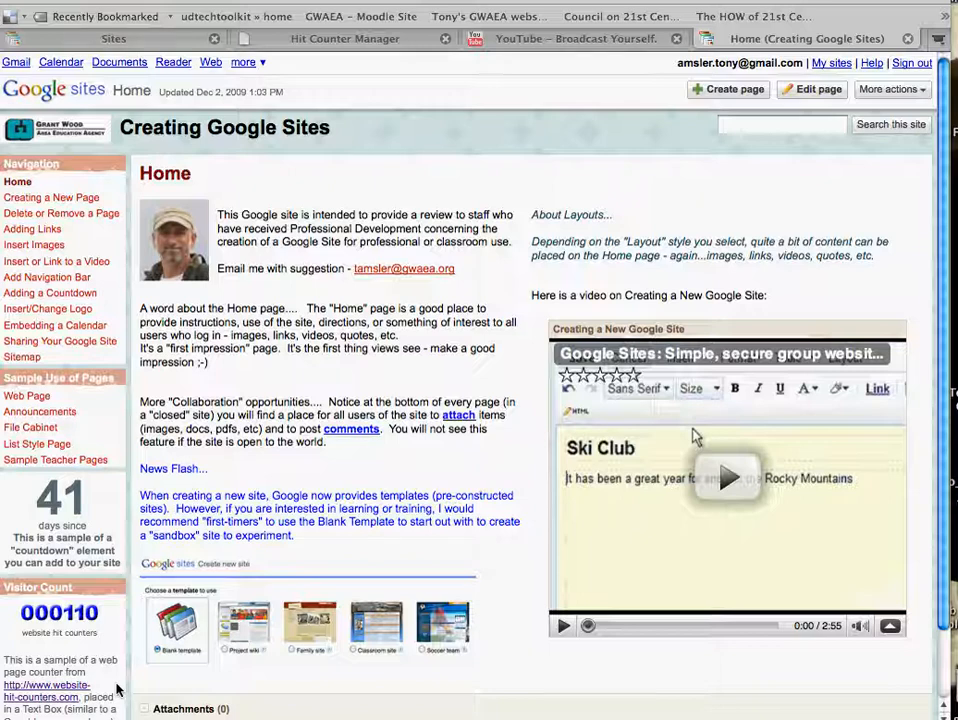
Scroll down the site layout page to the sidebar items list
scroll(down, 3)
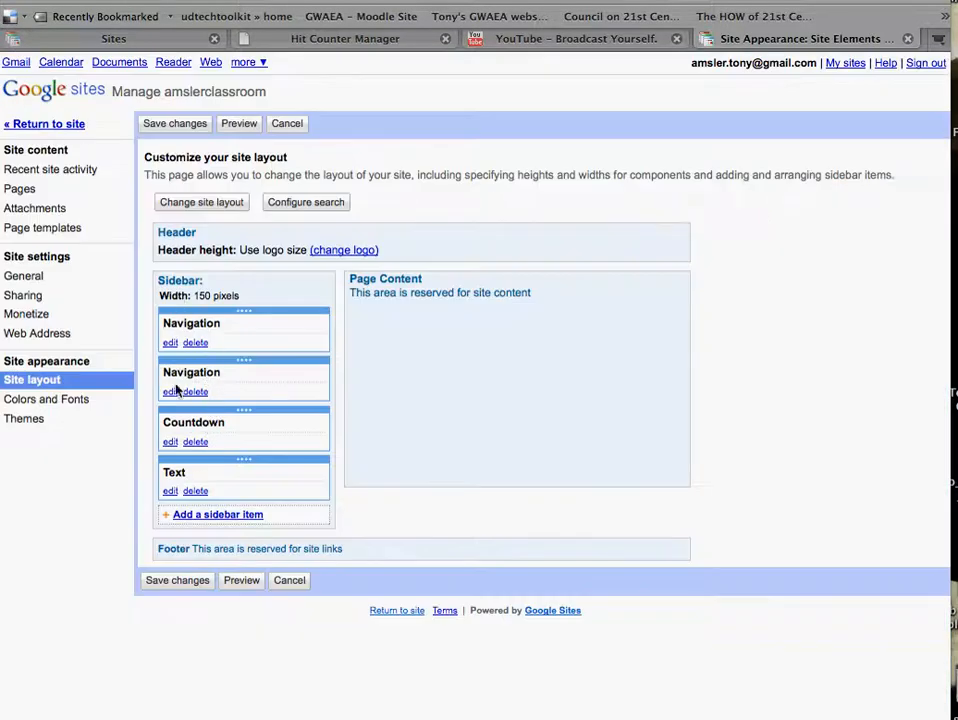
mouse_move(212, 476)
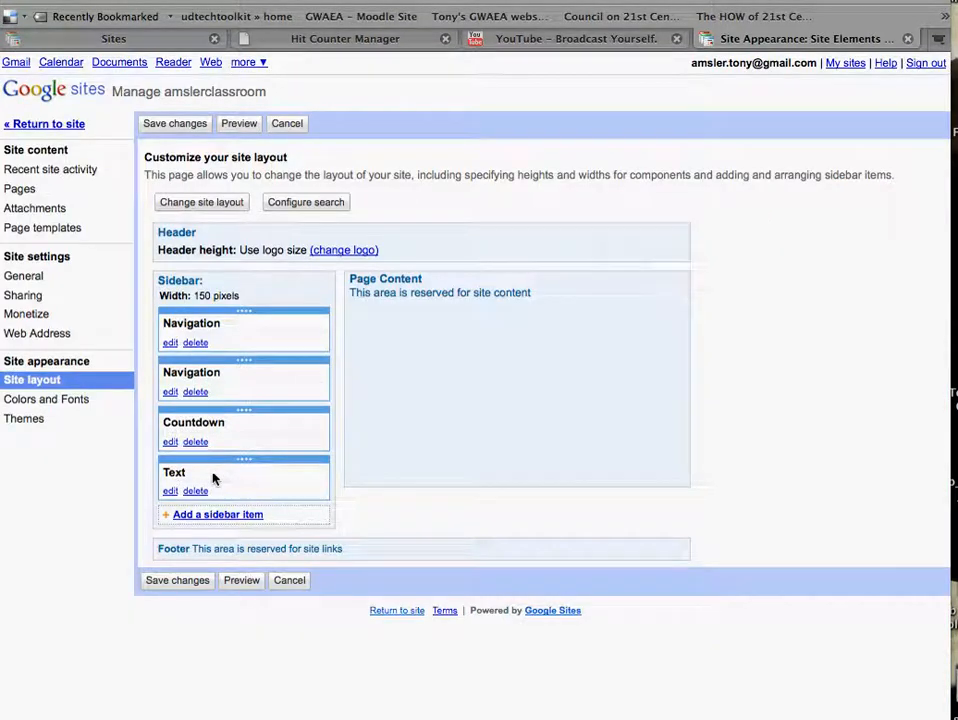
mouse_move(204, 520)
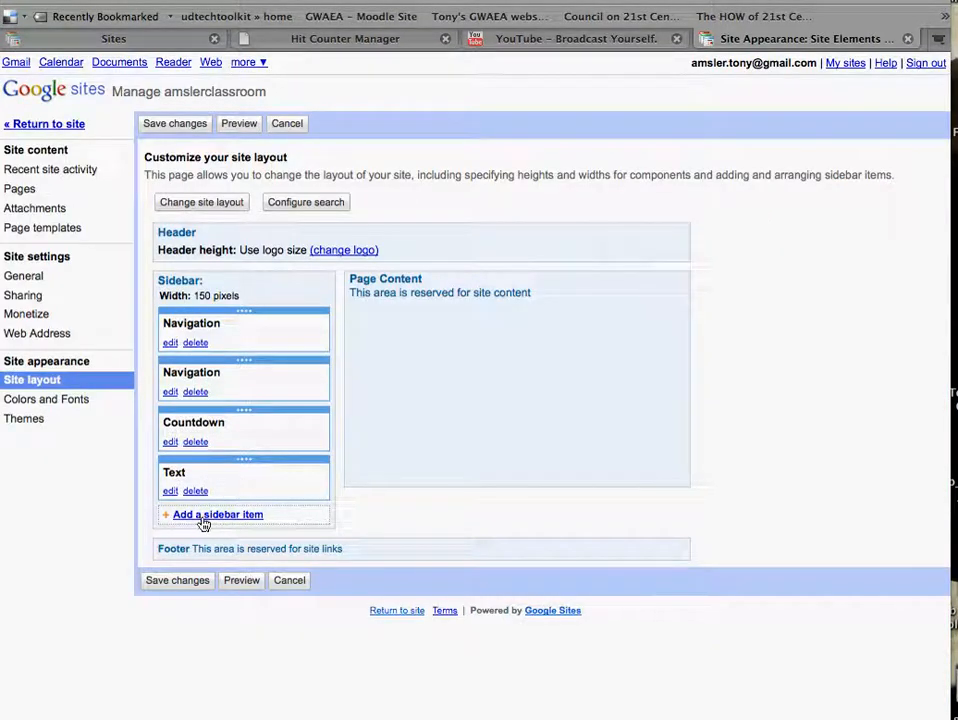
mouse_move(212, 522)
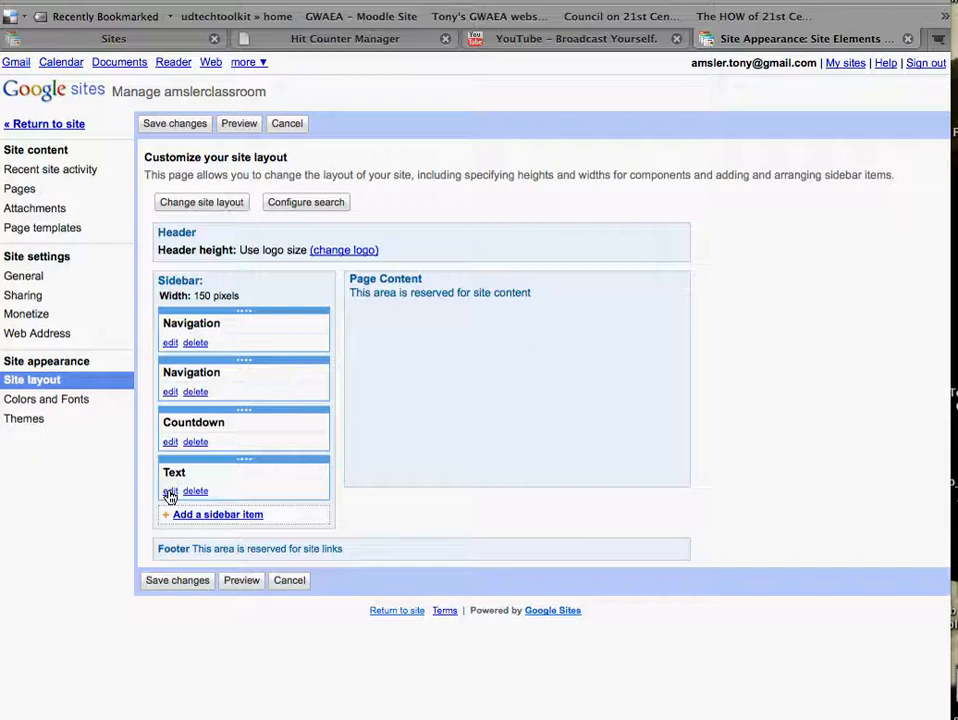
Bring up the Visitor Count text box settings and its hit-counter HTML source
click(168, 492)
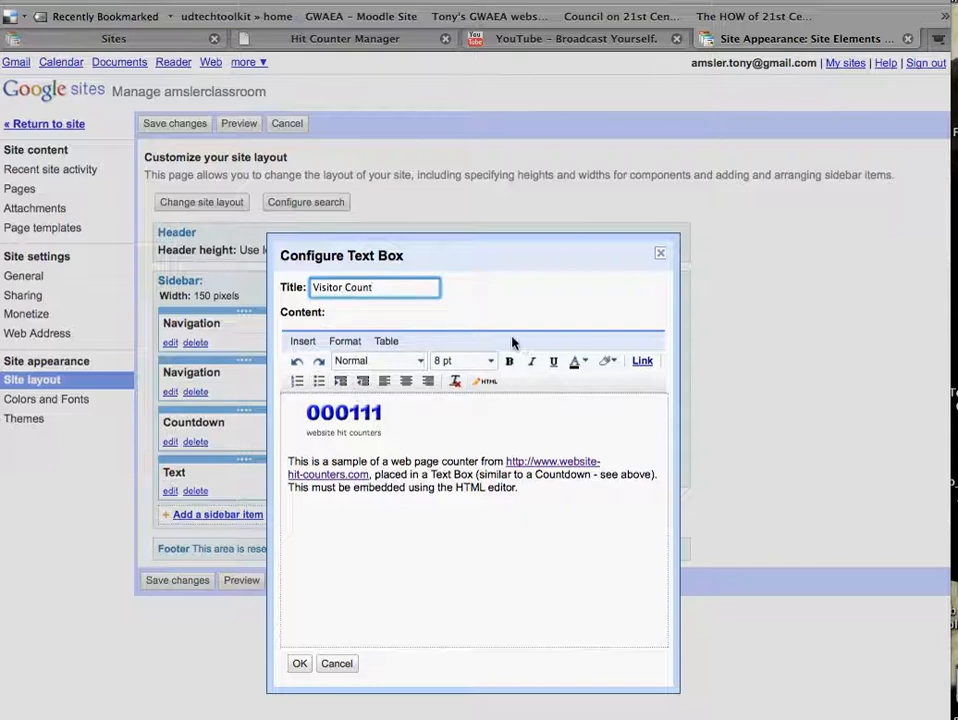
mouse_move(428, 444)
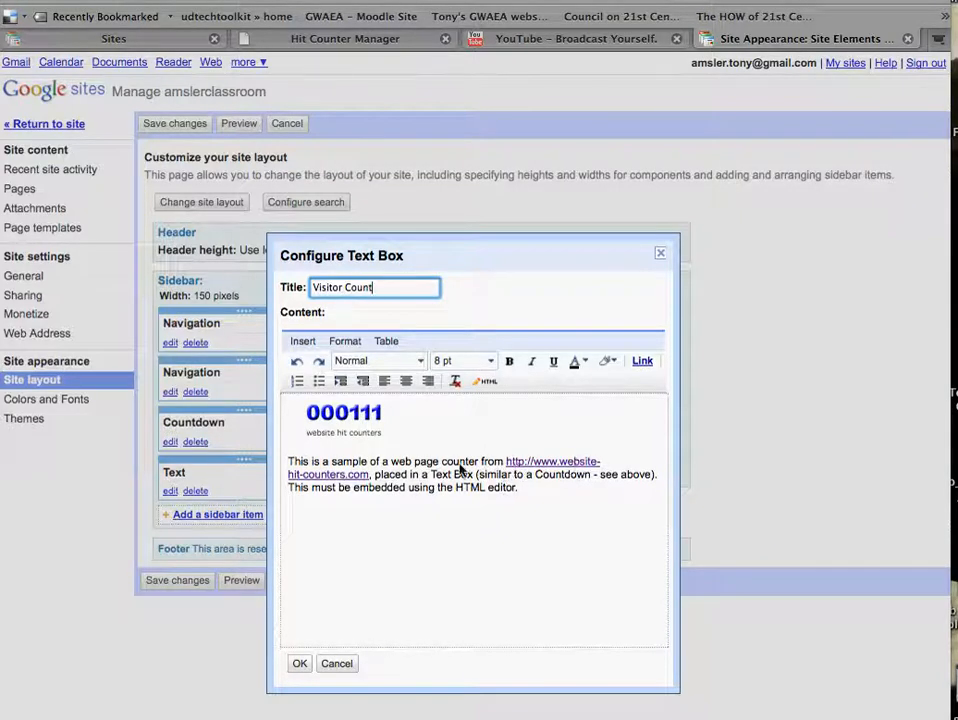
mouse_move(564, 500)
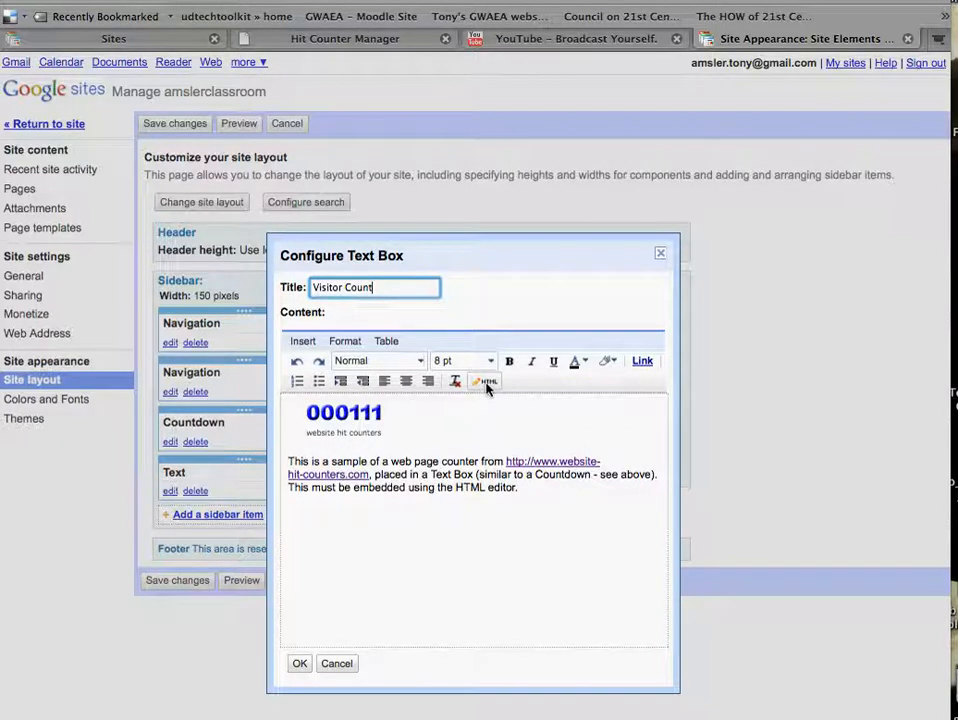
mouse_move(484, 386)
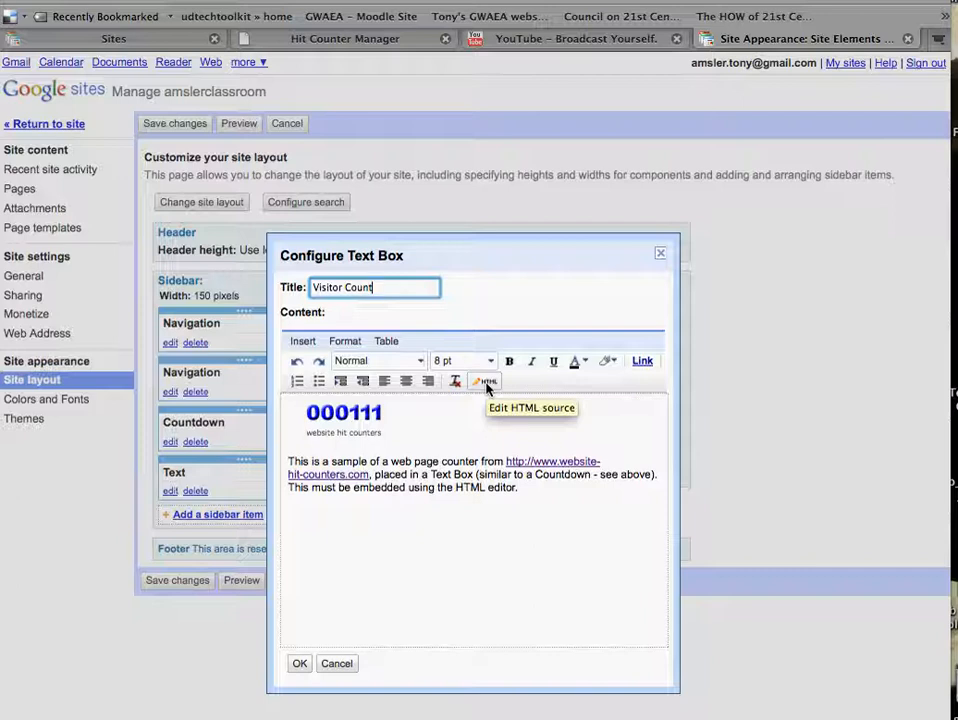
click(484, 380)
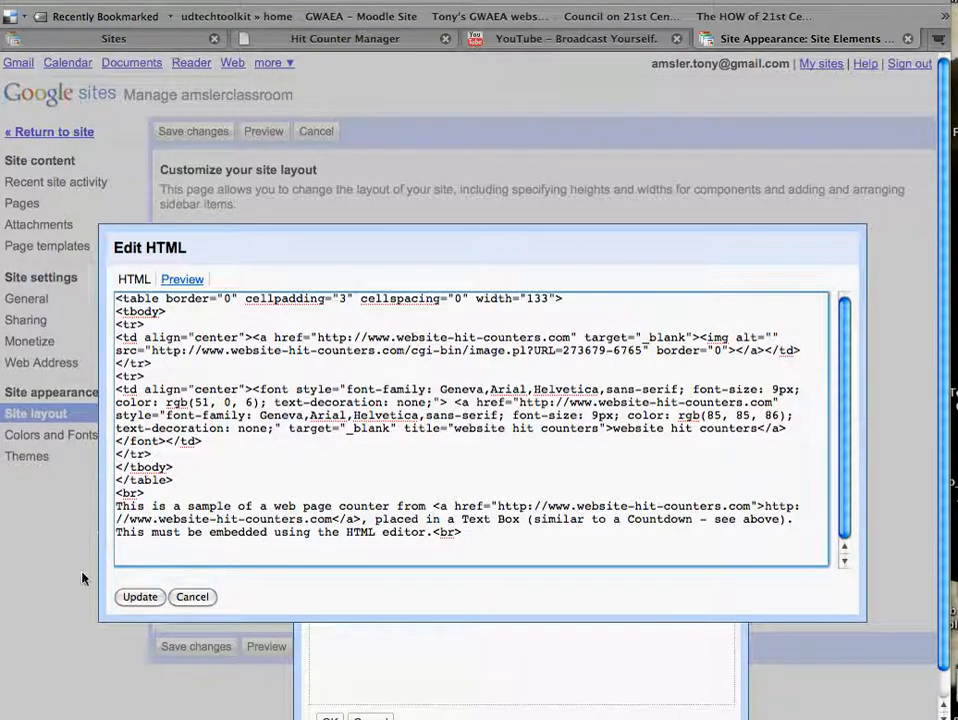
Leave the layout editor discarding unsaved changes and switch to the Hit Counter Manager page
click(140, 596)
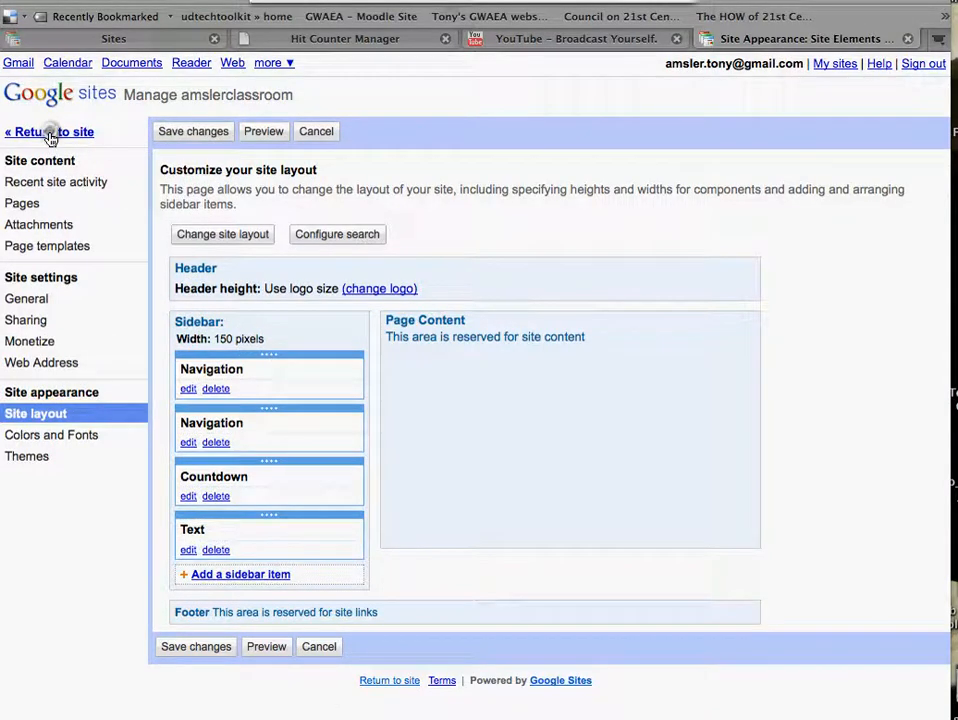
click(48, 132)
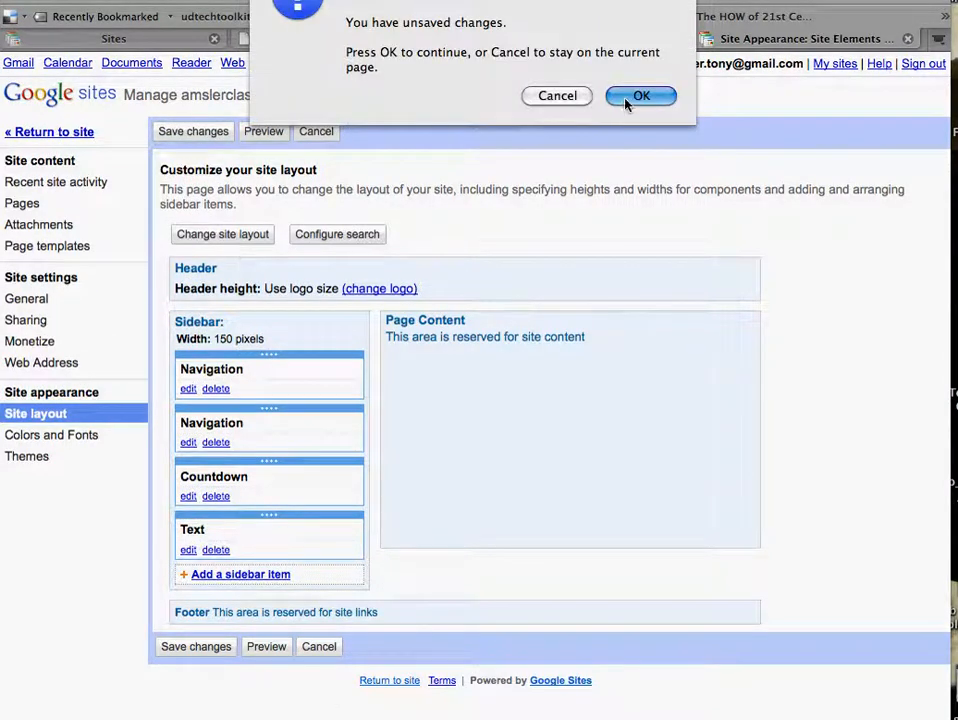
click(640, 96)
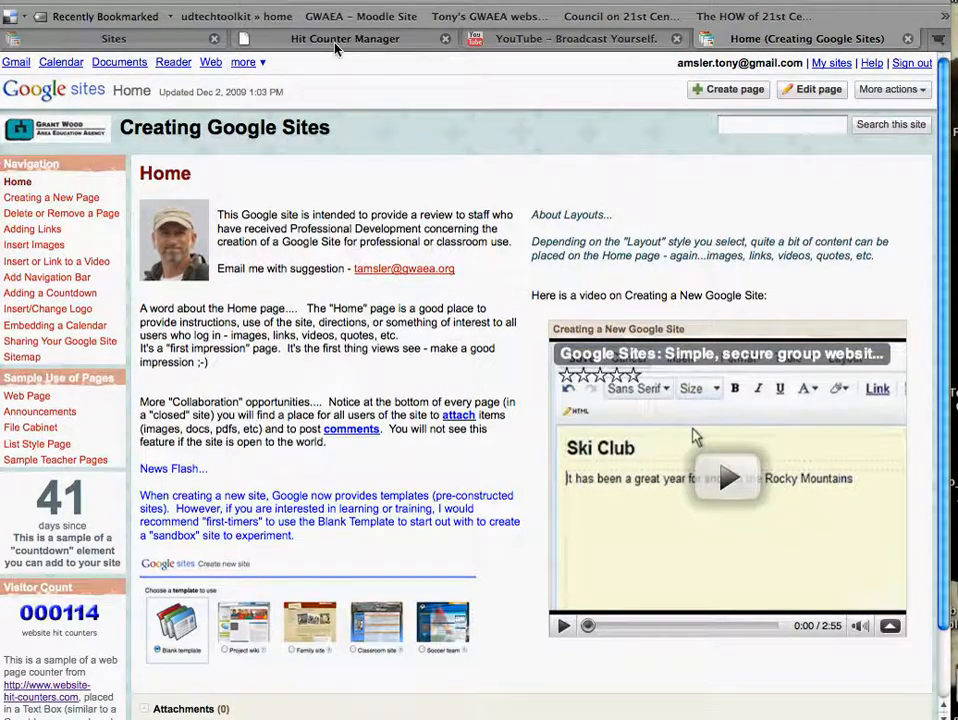
click(344, 38)
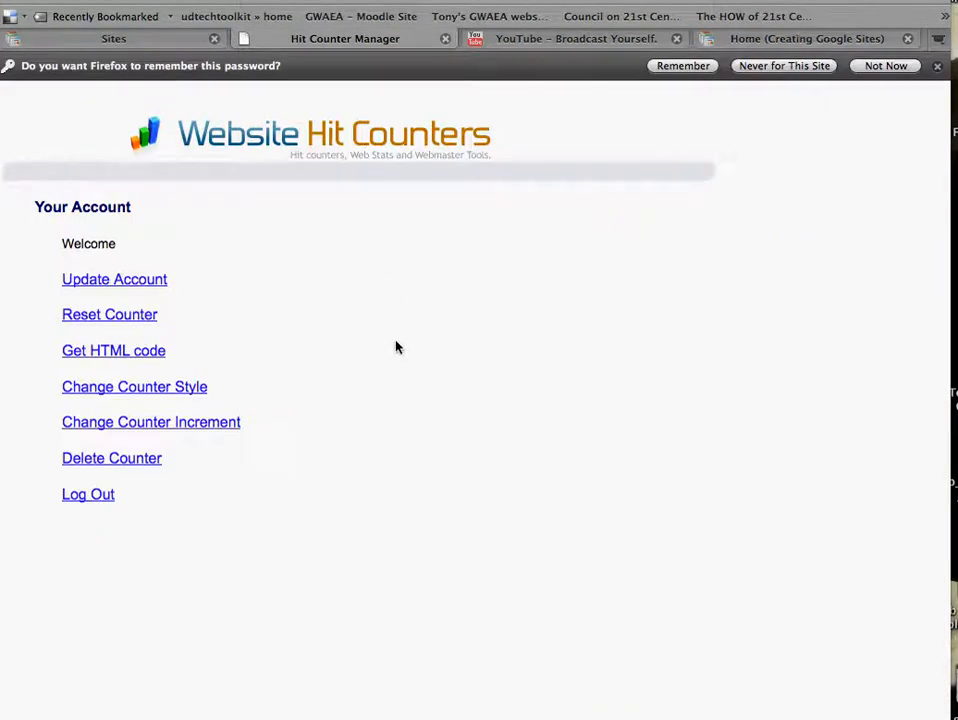
mouse_move(312, 156)
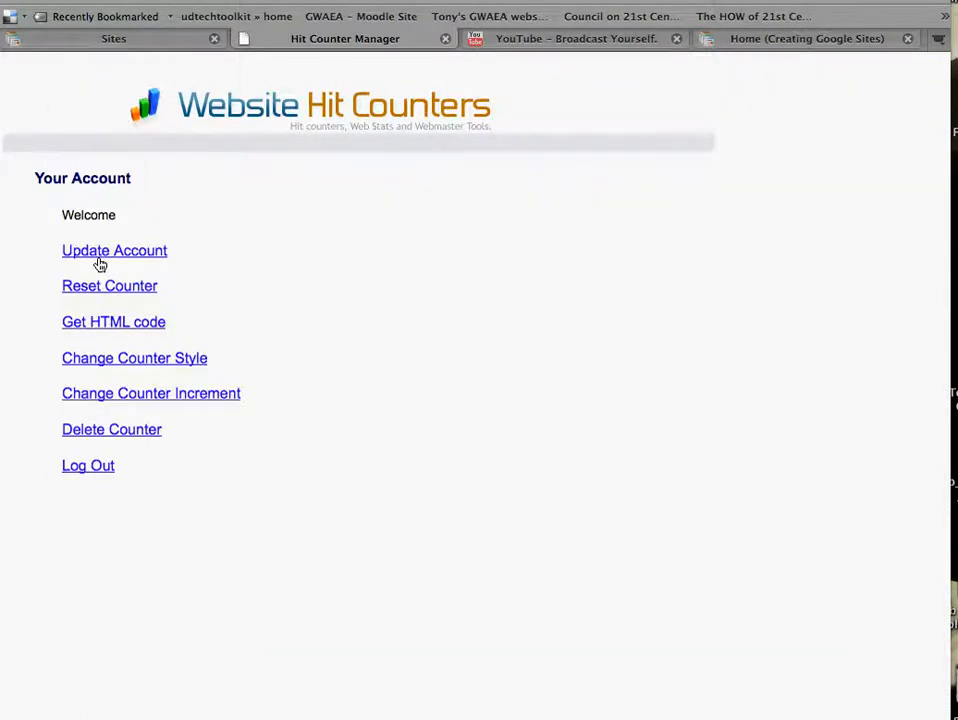
mouse_move(122, 238)
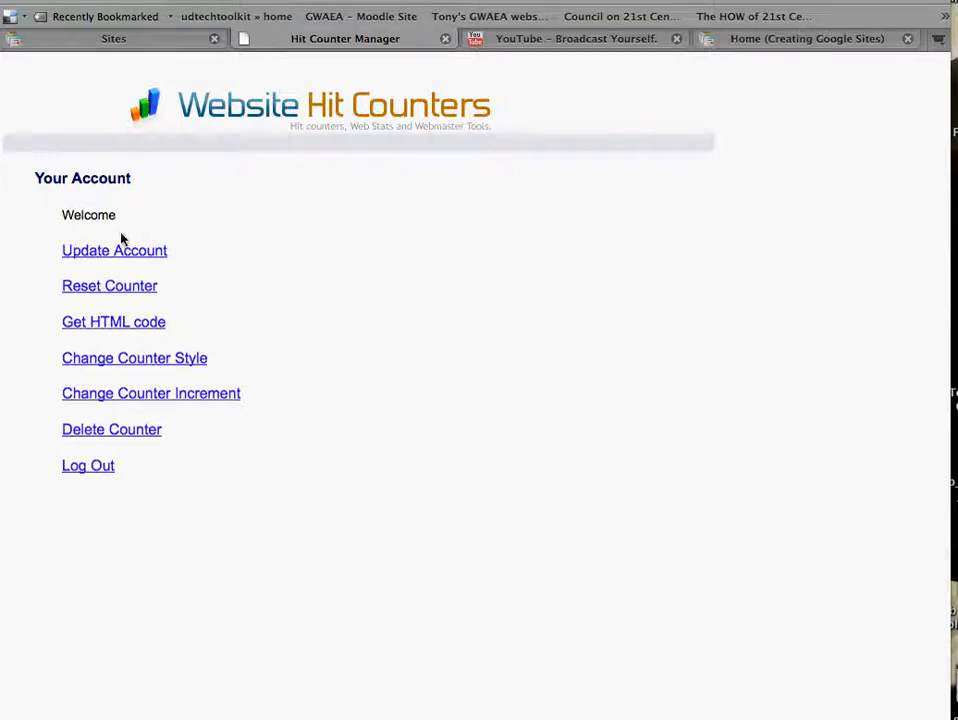
Retrieve and select the counter's HTML embed code, then return to the Sites layout page
click(112, 320)
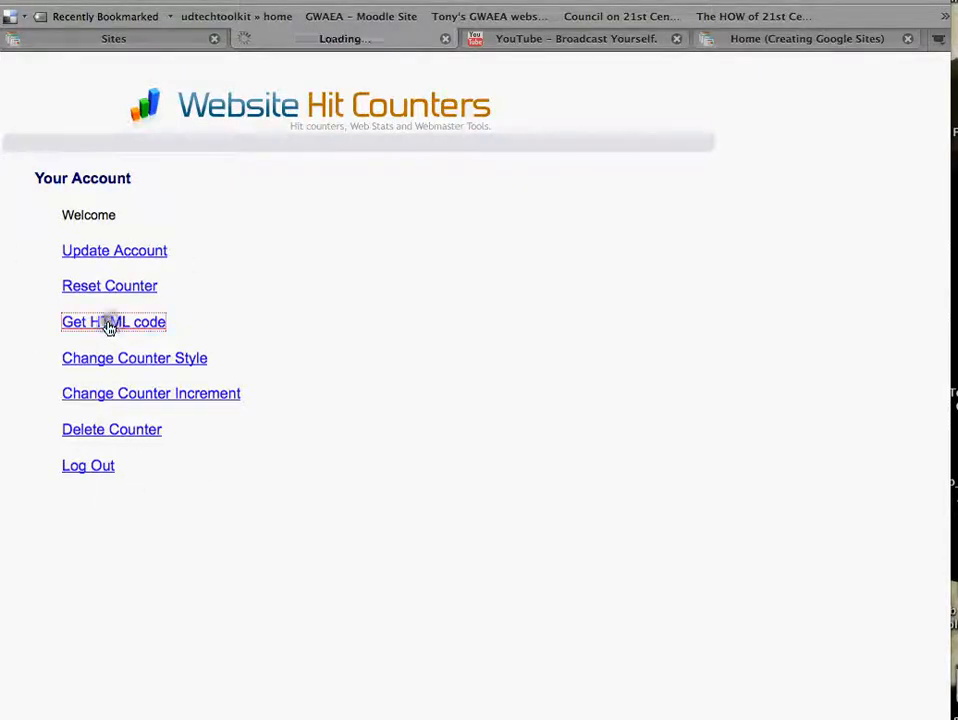
click(112, 320)
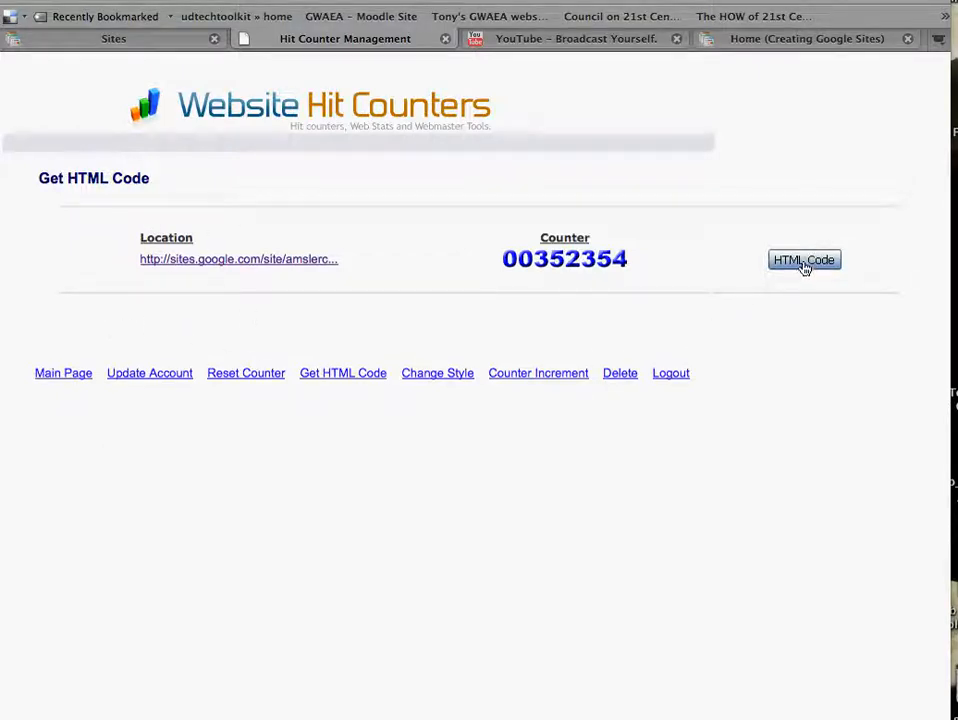
click(804, 260)
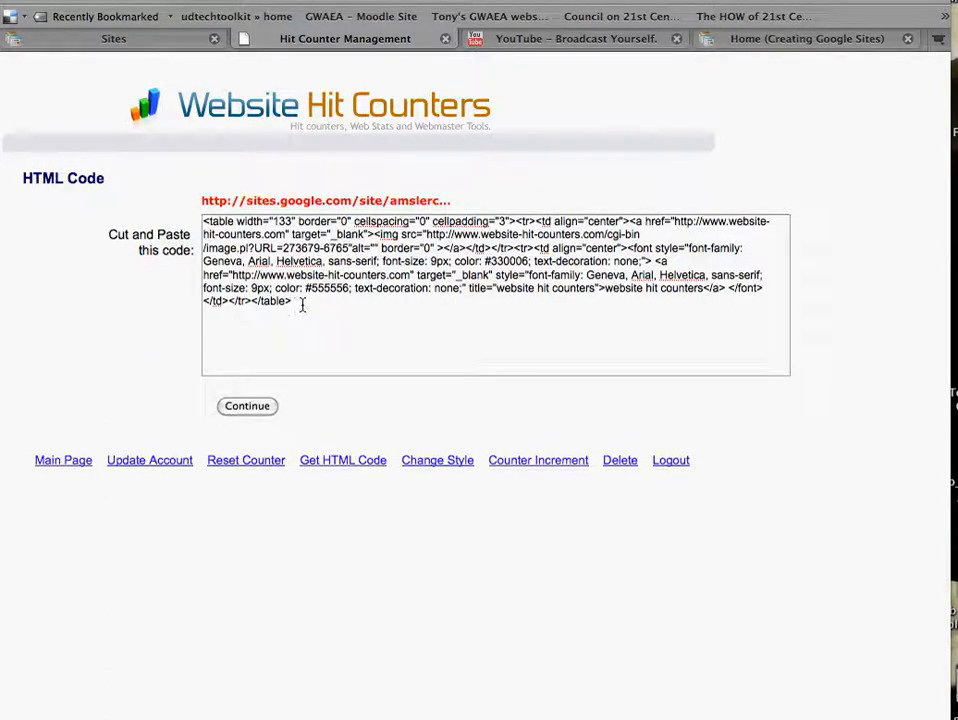
click(302, 300)
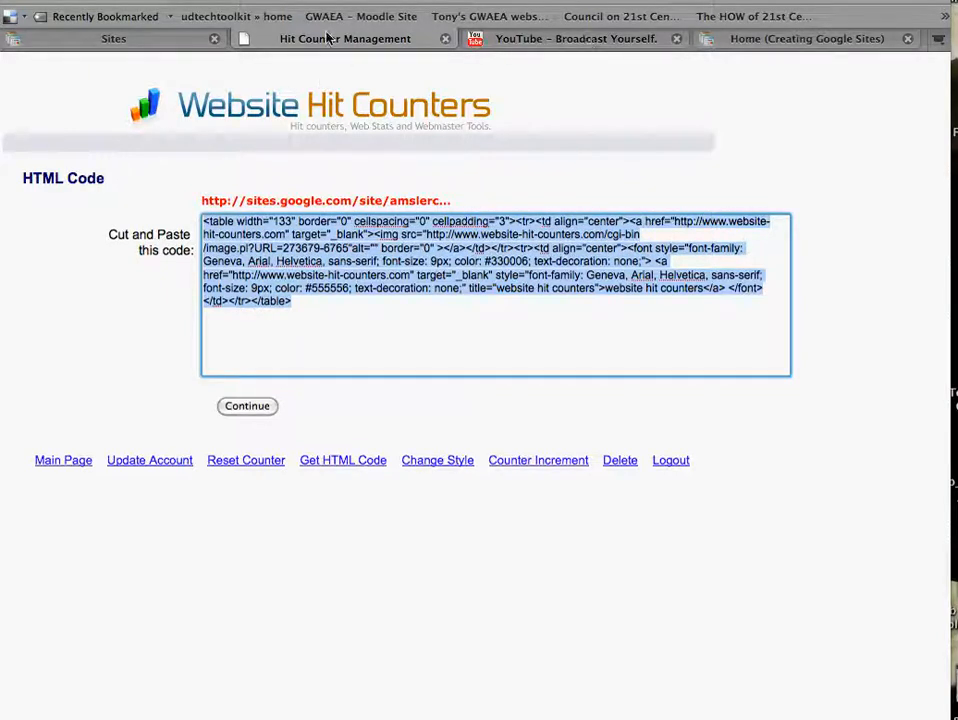
click(816, 40)
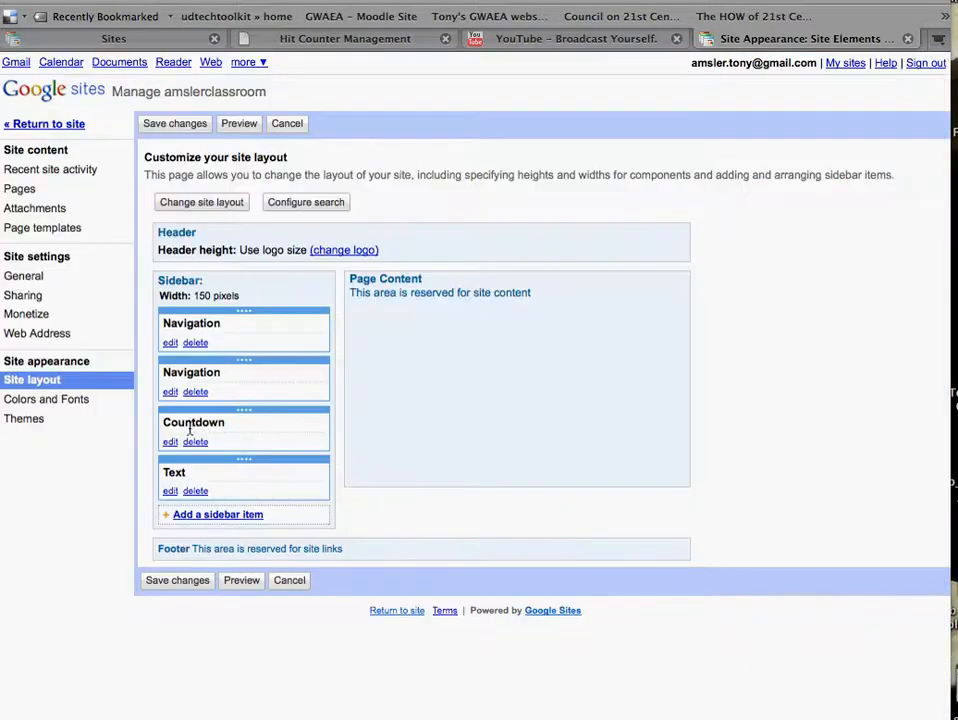
Replace the Visitor Count text box's HTML source with the copied counter code and confirm
click(168, 490)
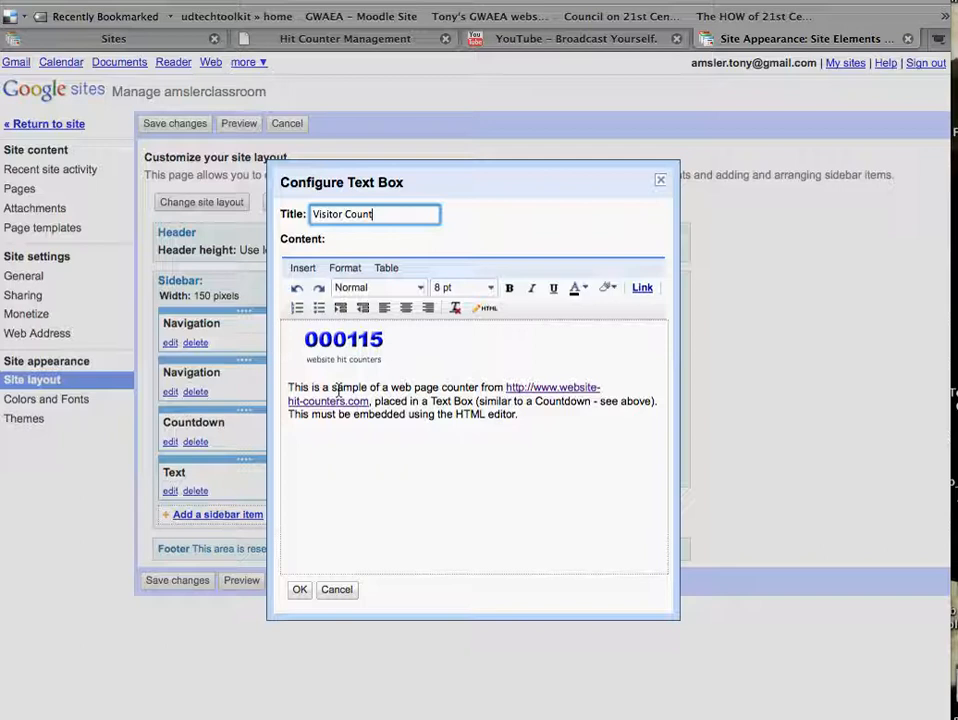
mouse_move(538, 300)
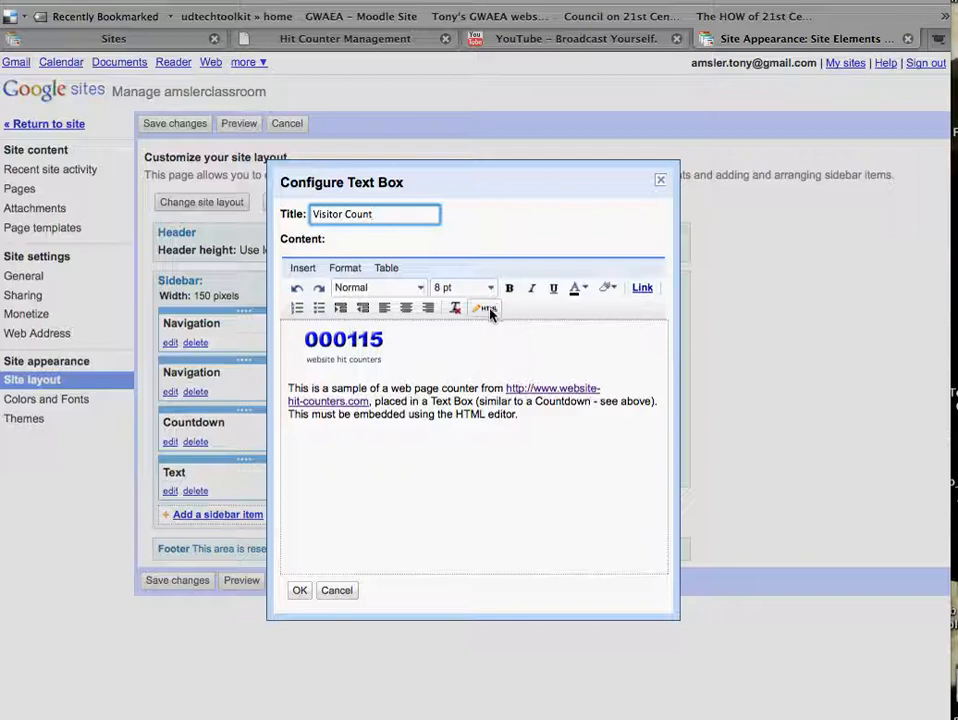
click(484, 308)
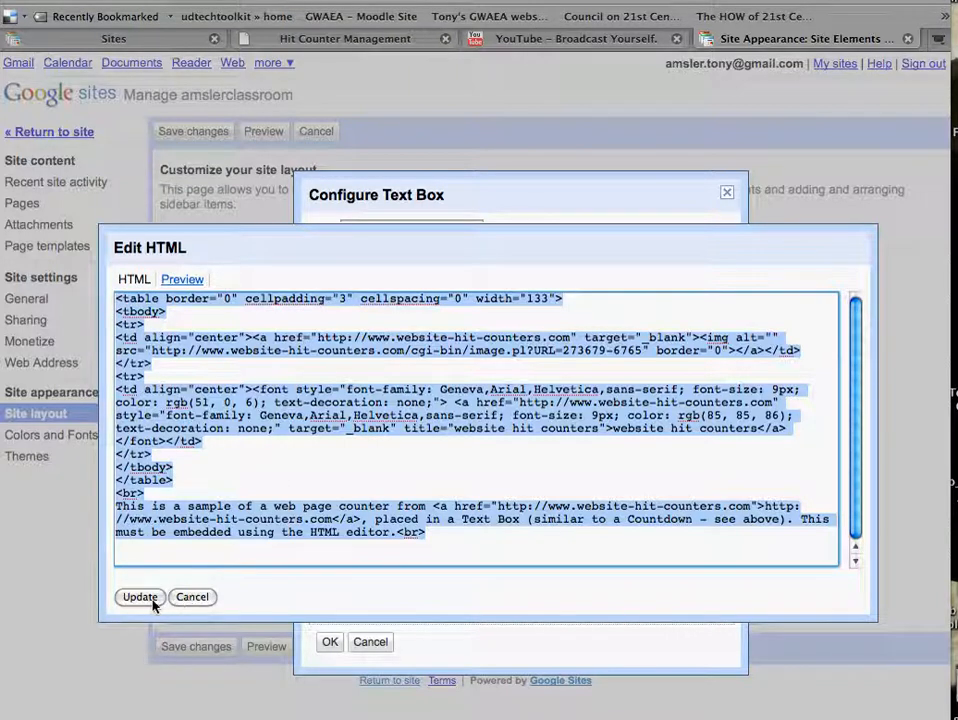
click(140, 596)
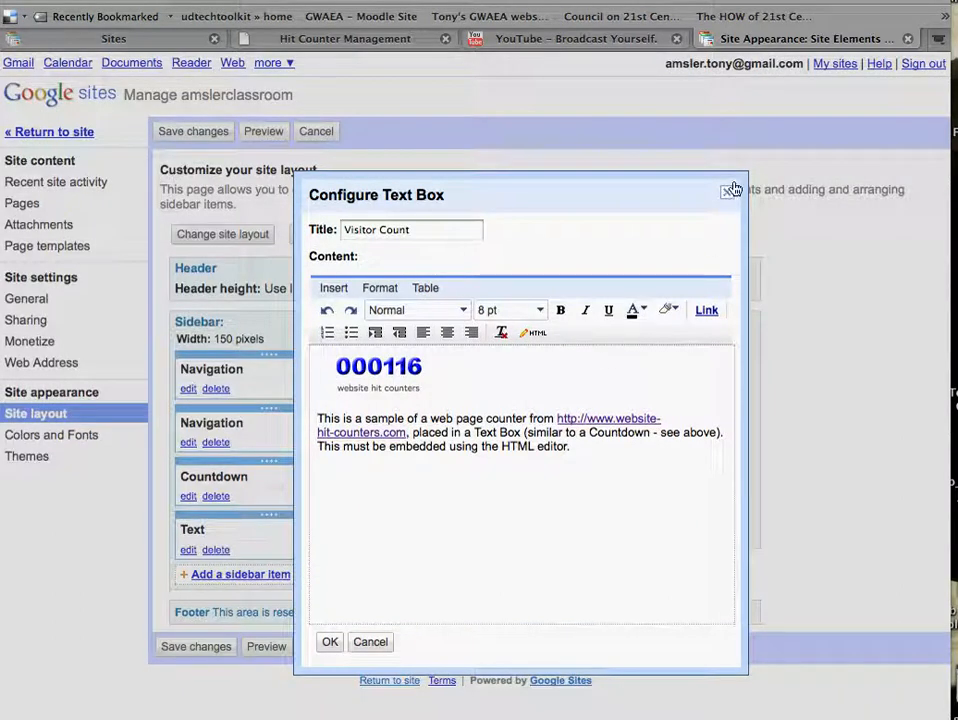
mouse_move(330, 644)
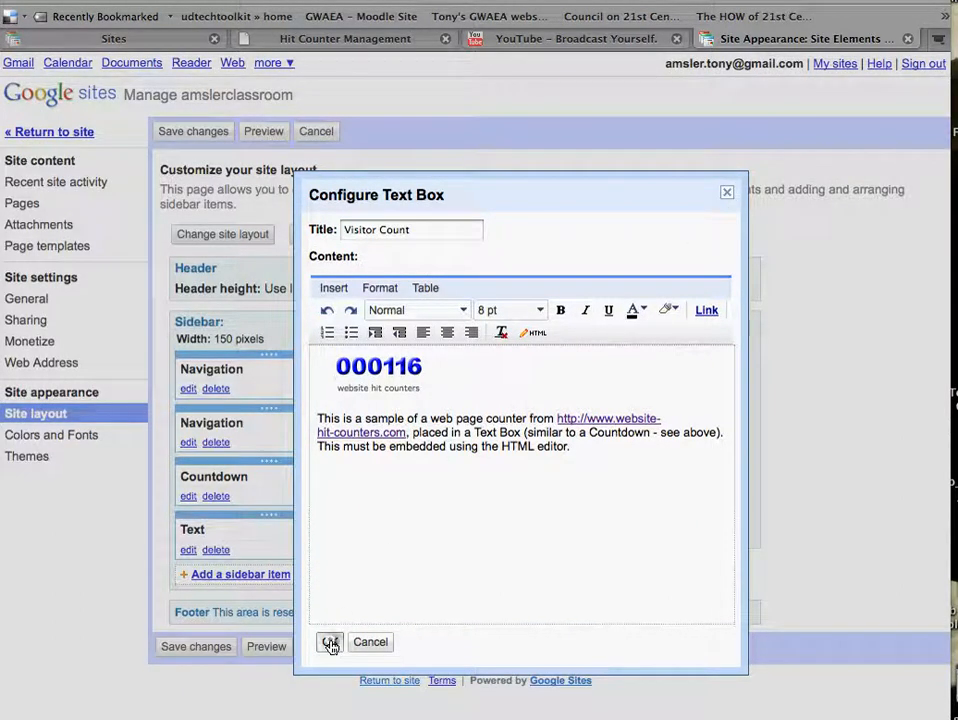
click(328, 642)
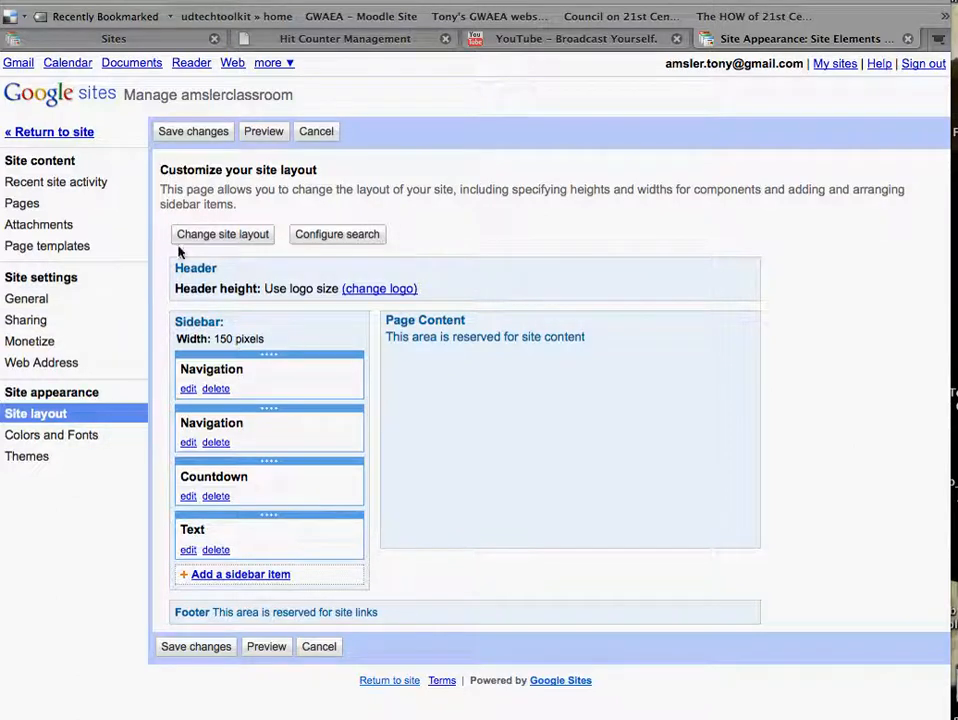
Save the layout changes and return to the home page showing the Visitor Count counter
click(192, 132)
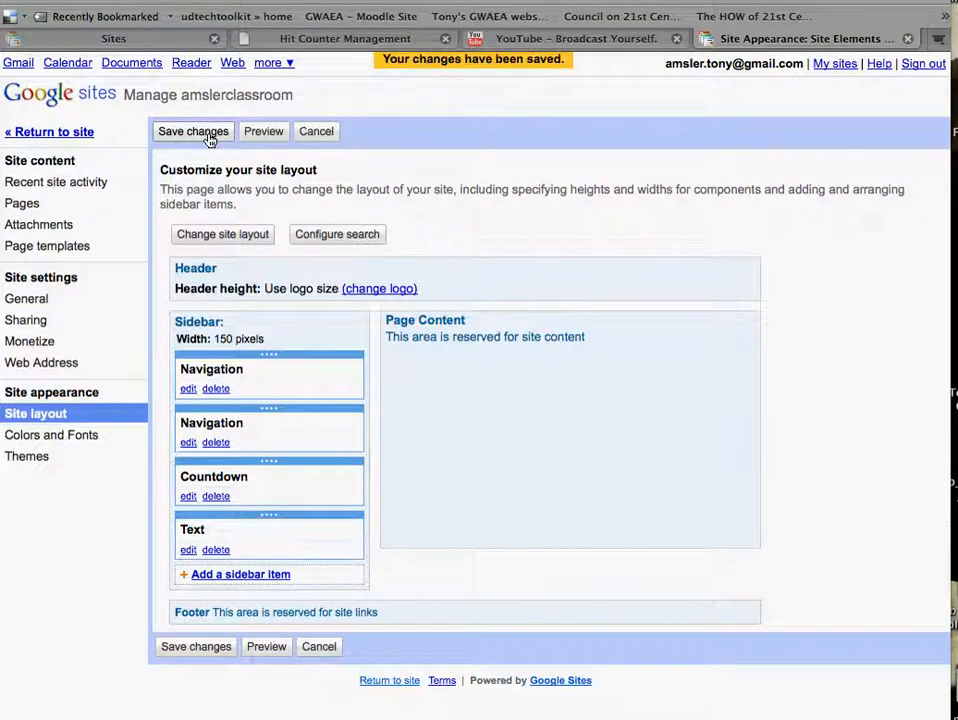
mouse_move(66, 136)
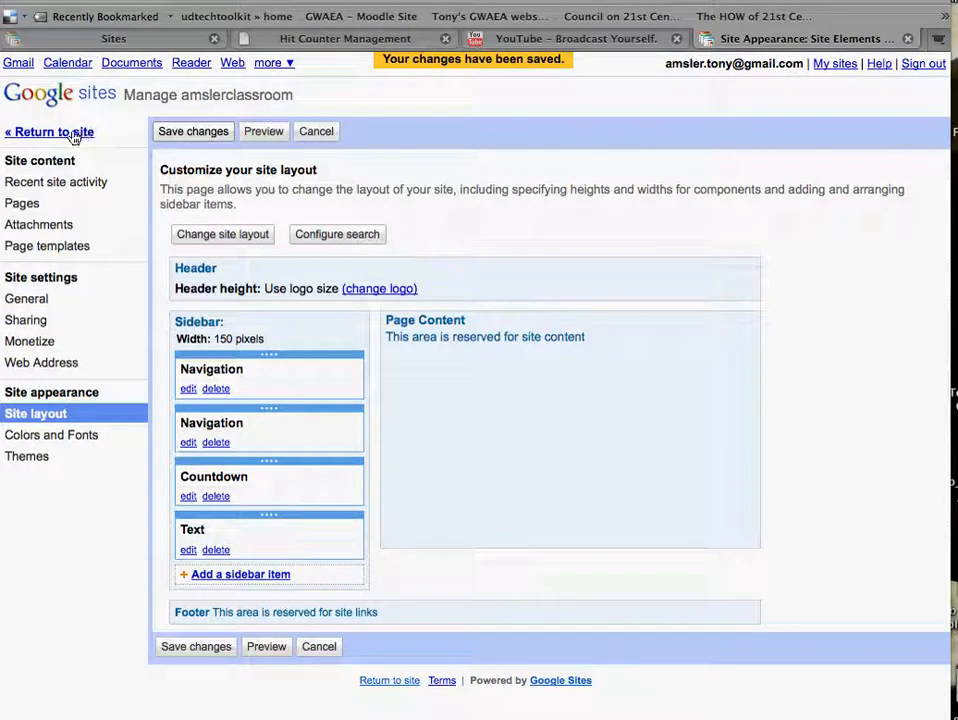
click(48, 132)
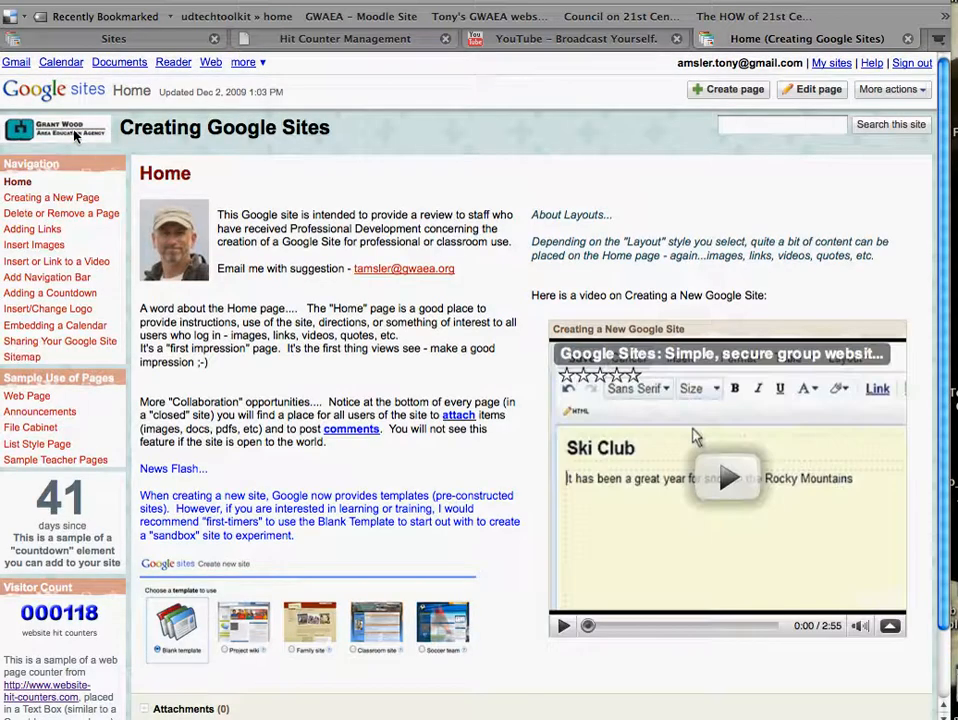
mouse_move(376, 186)
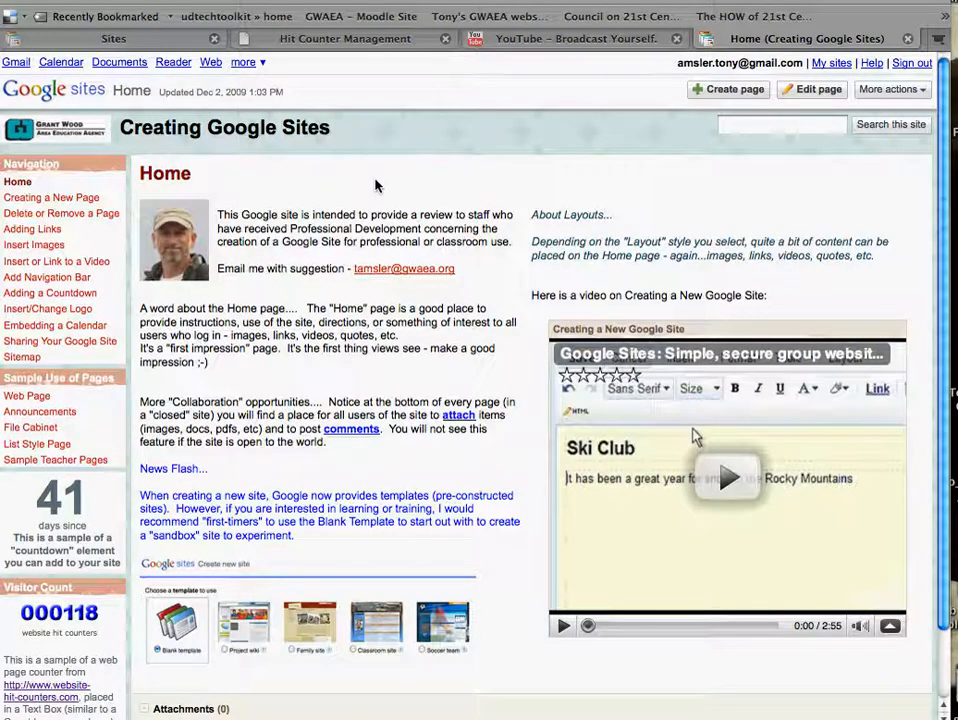